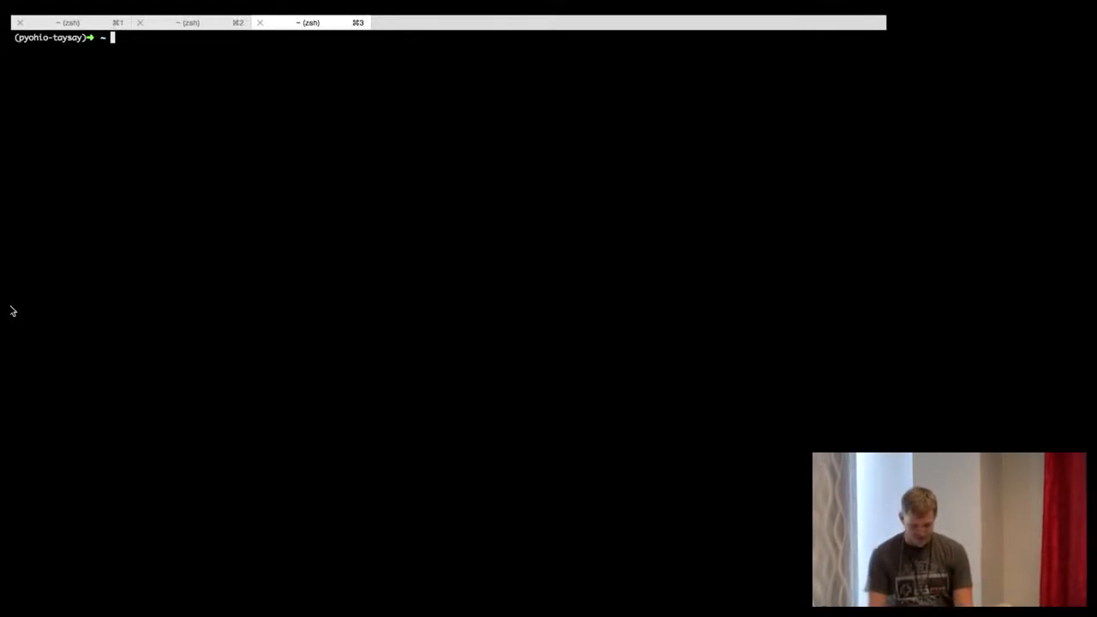
Step: Begin a pip install command in the pyohio-test environment shell
{"action": "type", "text": "pip install ta"}
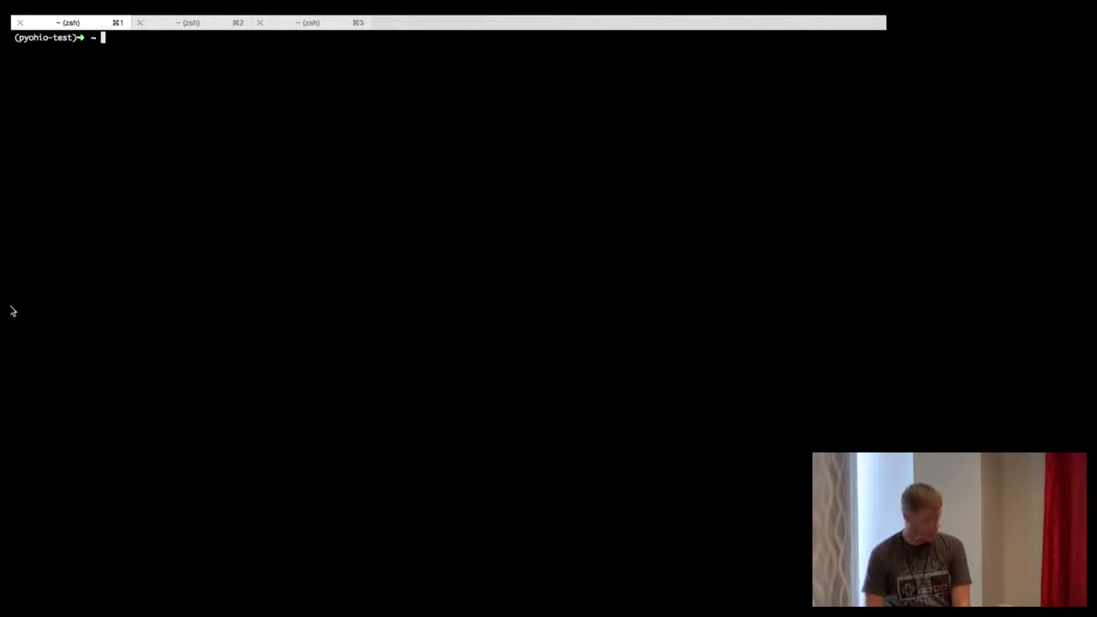
Step: List installed packages with pip freeze (package-archetype 0.2) and run hello_world
{"action": "type", "text": "pip freeze"}
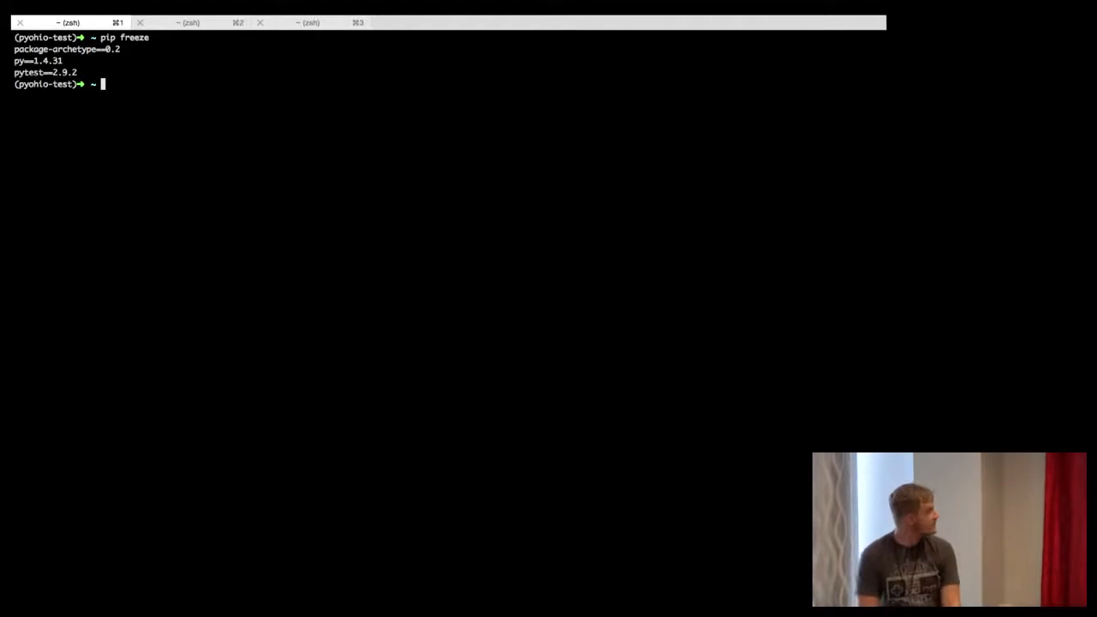
{"action": "type", "text": "hello_world"}
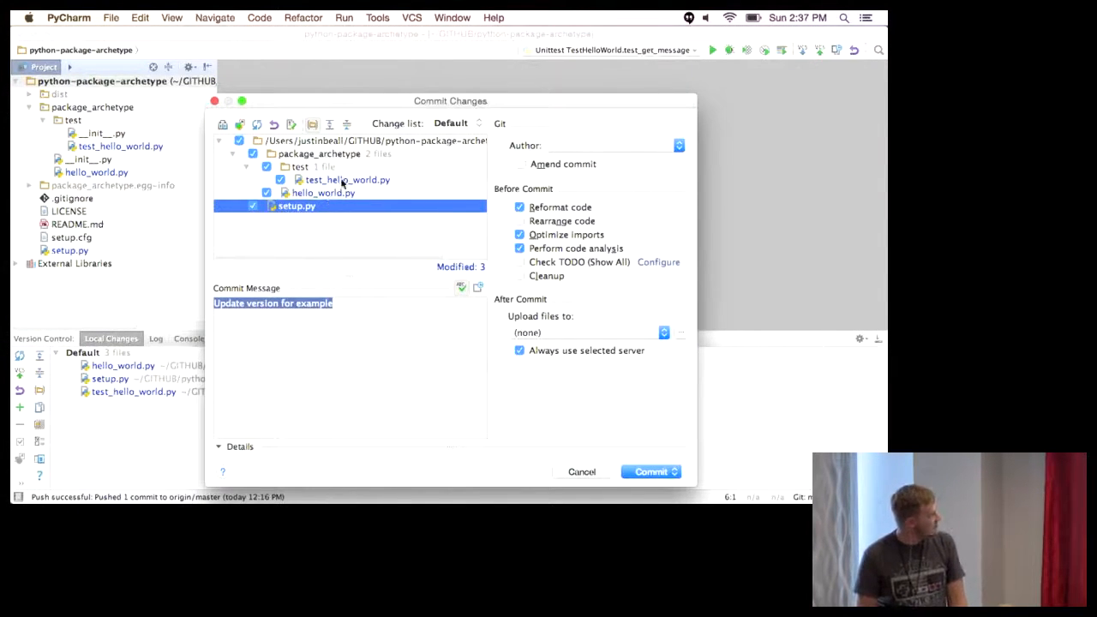
Step: Return to the iTerm2 session with the pyohio-test-two environment active
{"action": "left_click", "coordinate": [346, 180]}
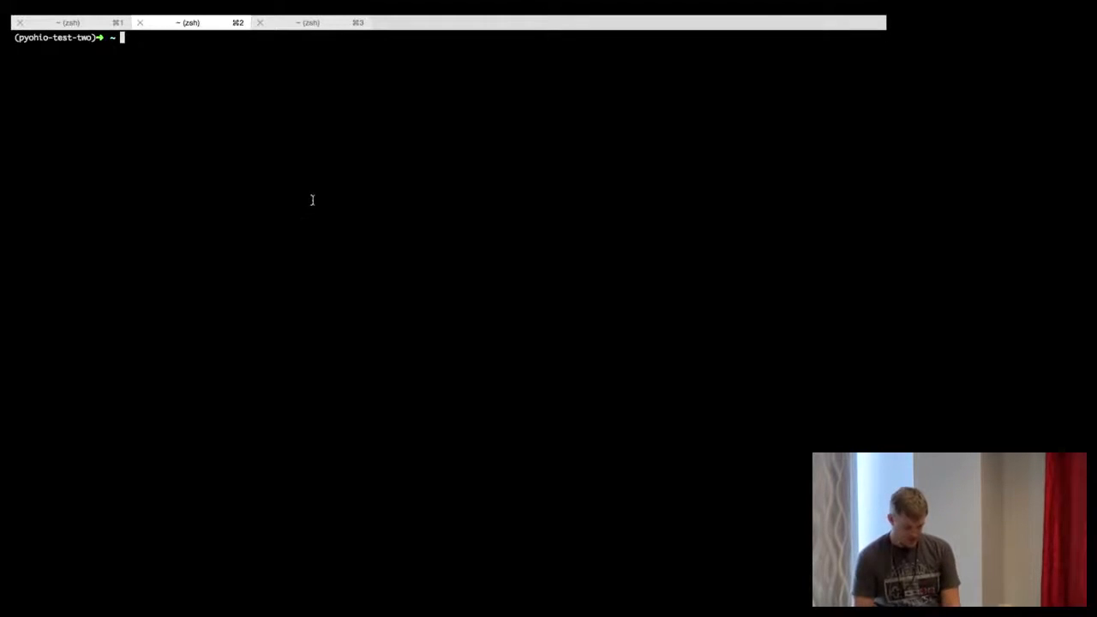
Step: Enter the python-package-archetype repo, review its diff, and register the package on PyPI
{"action": "type", "text": "cd GITHUB/"}
{"action": "type", "text": "cd python-ar"}
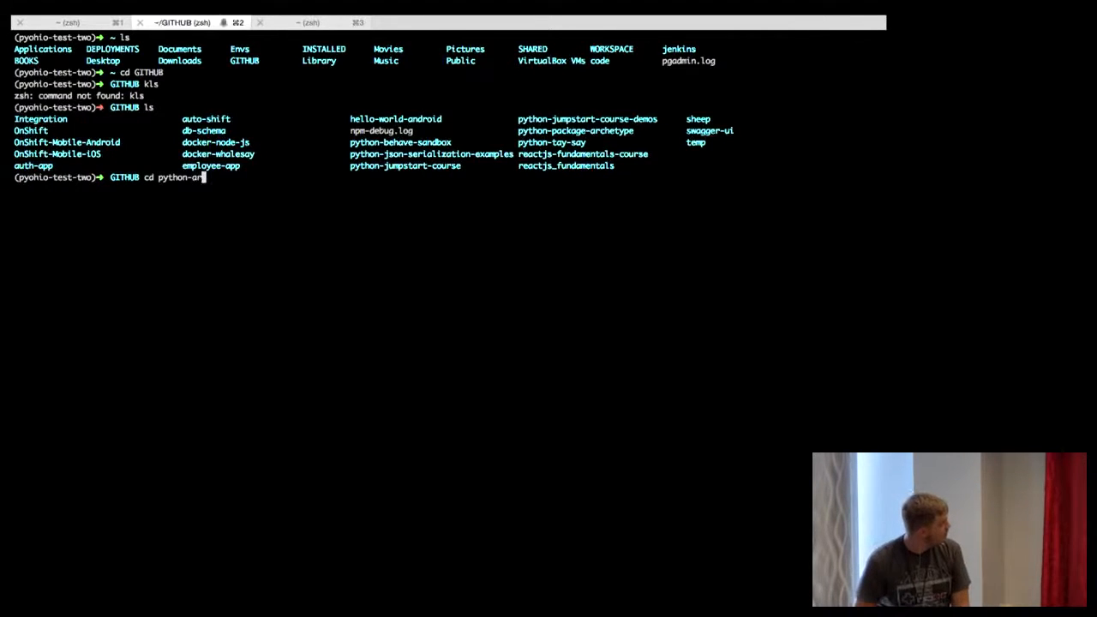
{"action": "key", "text": "Backspace"}
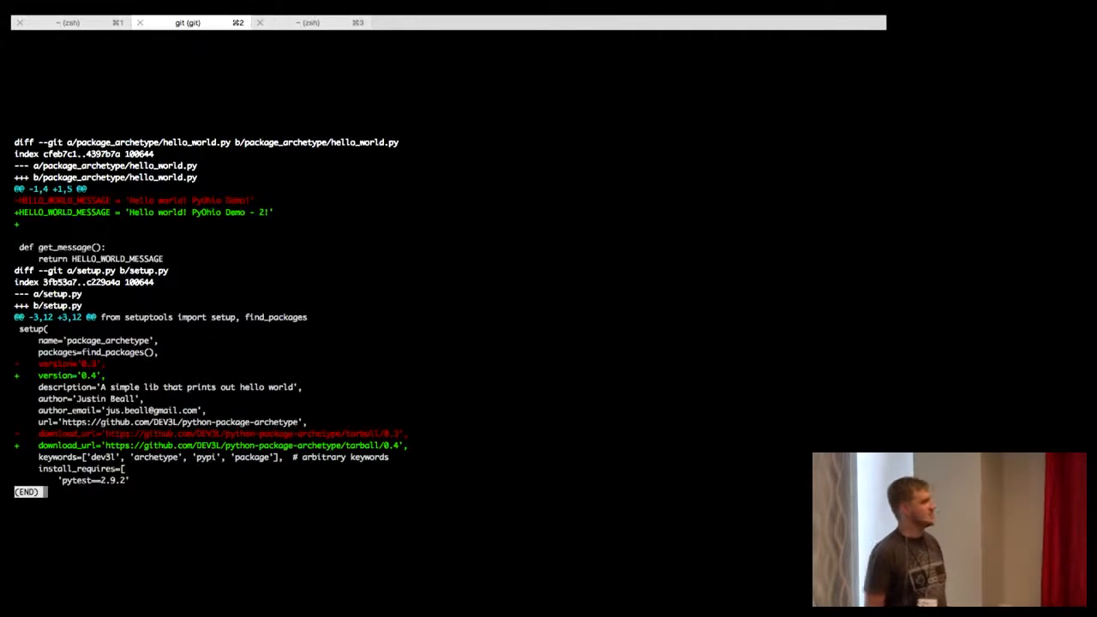
{"action": "key", "text": "q"}
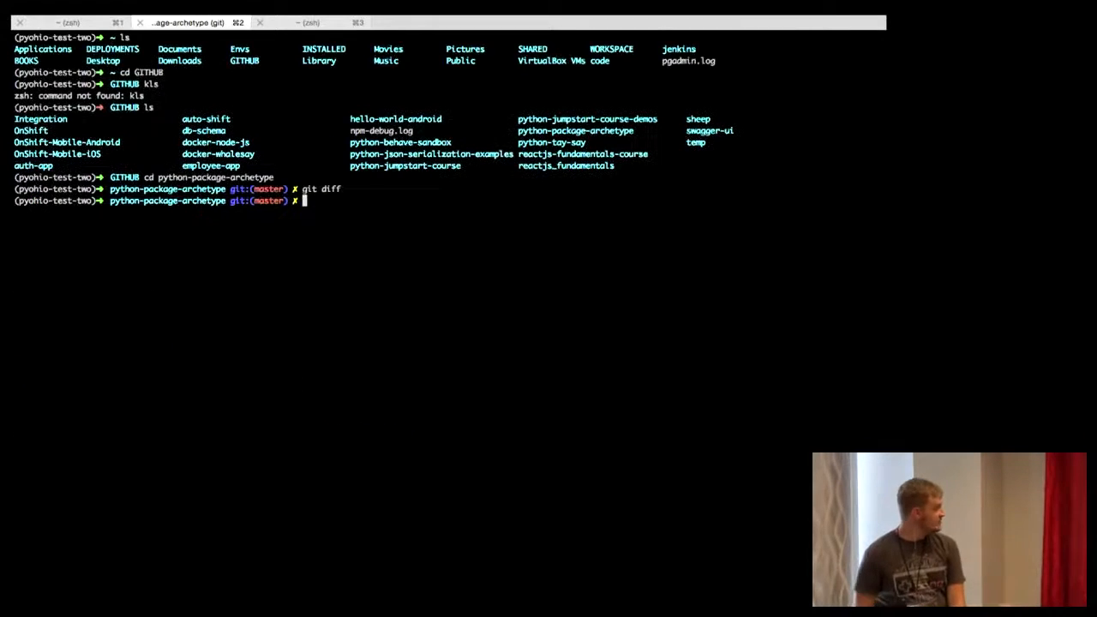
{"action": "type", "text": "python setup.py register -r pypi"}
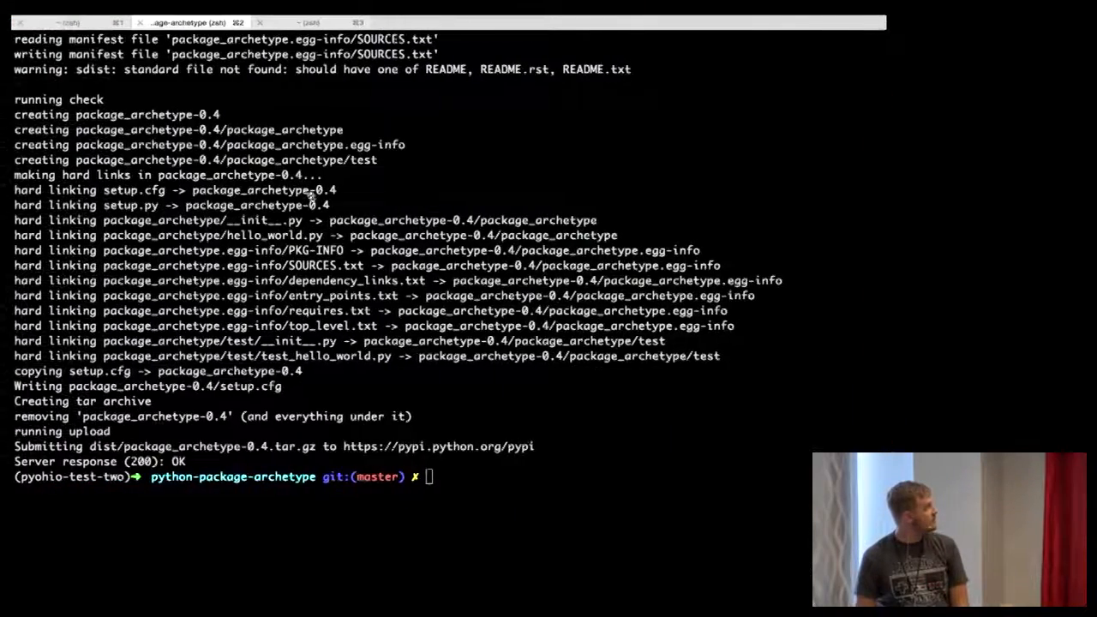
Step: Confirm the 0.4 upload's 200 OK response and clear the terminal
{"action": "left_click", "coordinate": [325, 22]}
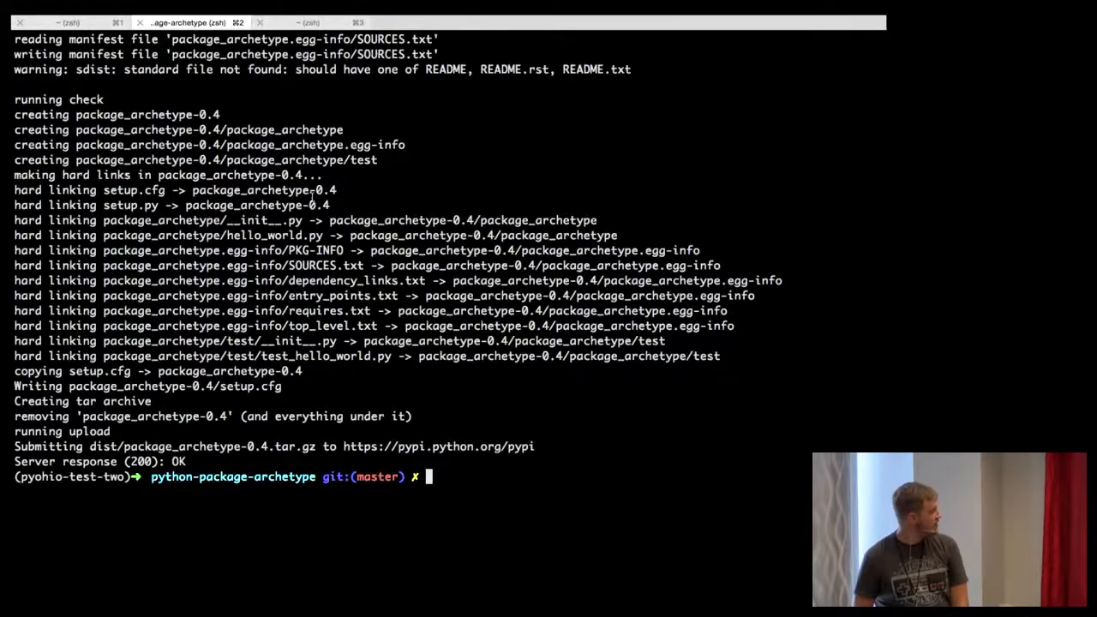
{"action": "type", "text": "clear"}
{"action": "type", "text": "pip inst"}
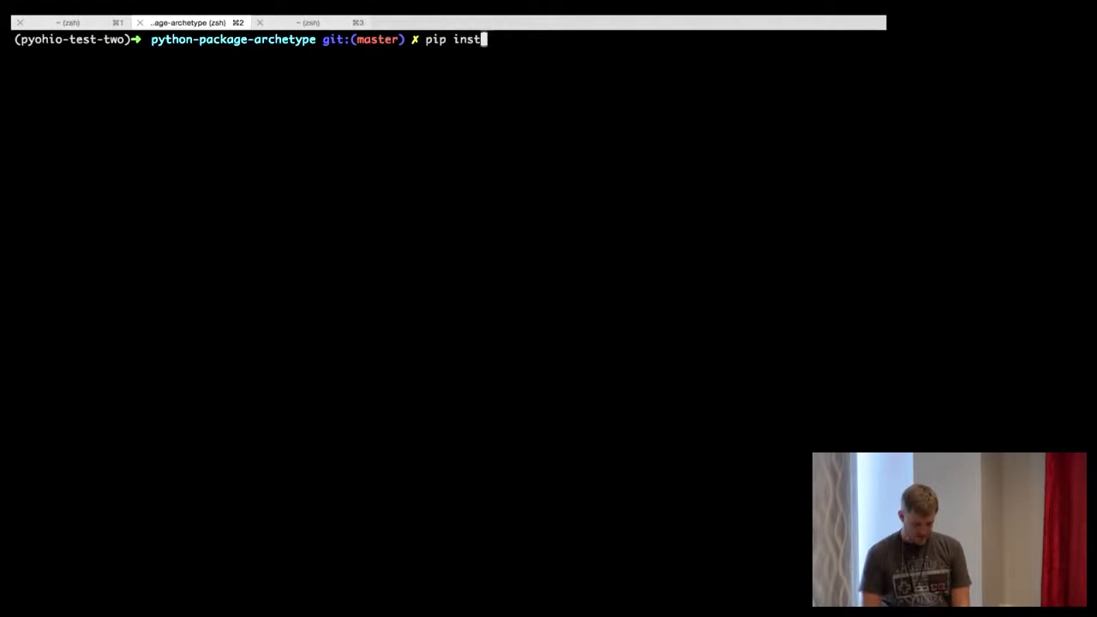
Step: Install package_archetype 0.4 from PyPI with pytest and py, then start running hello_world
{"action": "type", "text": "all"}
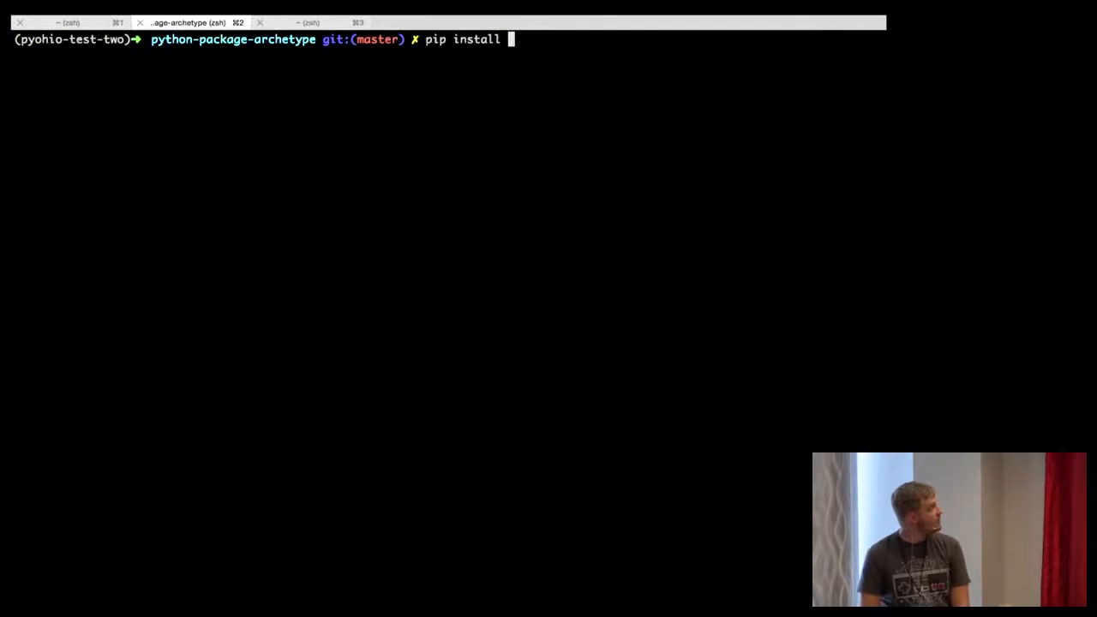
{"action": "type", "text": "package_"}
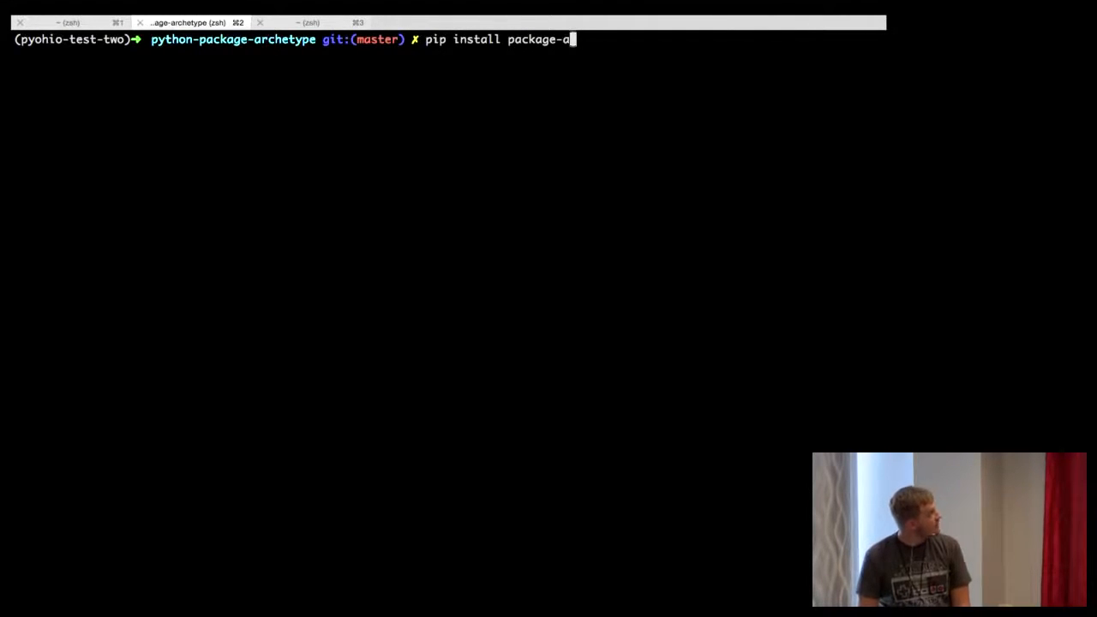
{"action": "type", "text": "rchetype"}
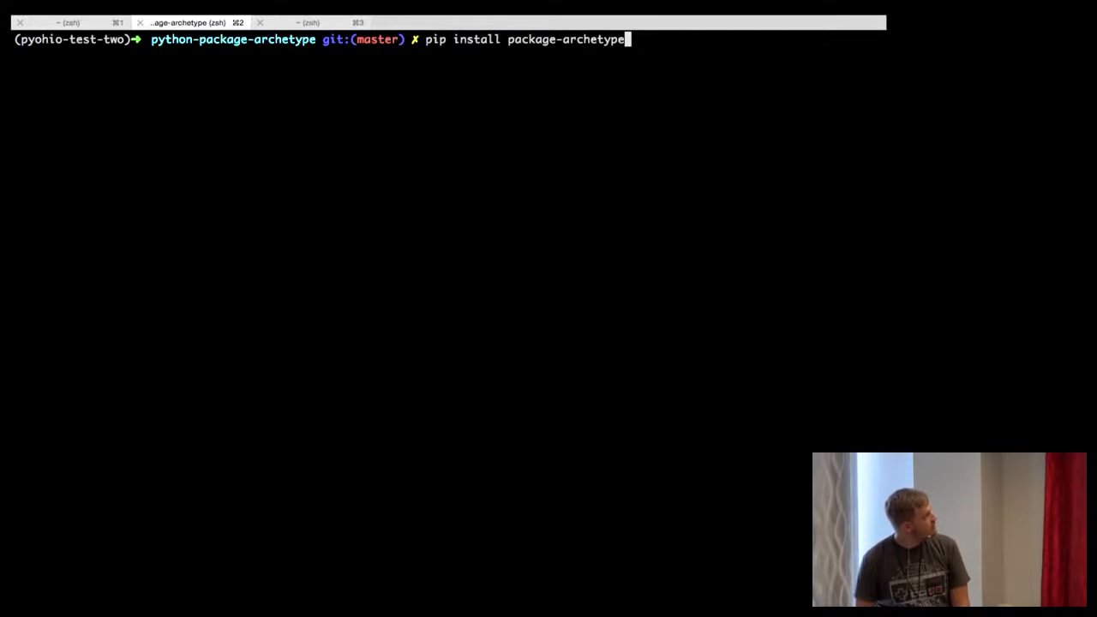
{"action": "key", "text": "Return"}
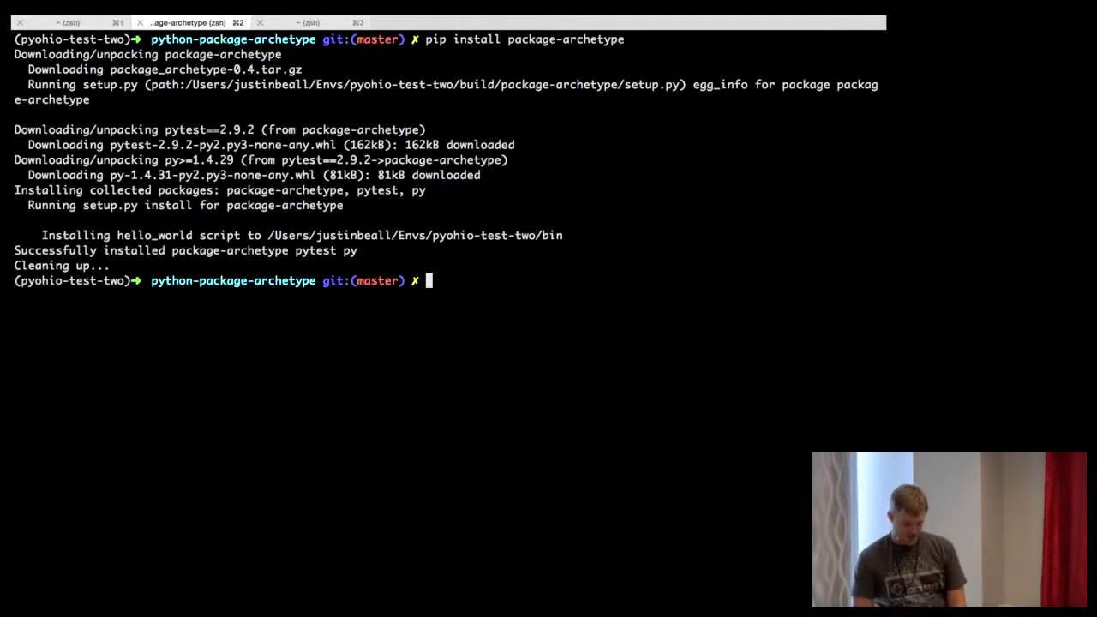
{"action": "type", "text": "hello_w"}
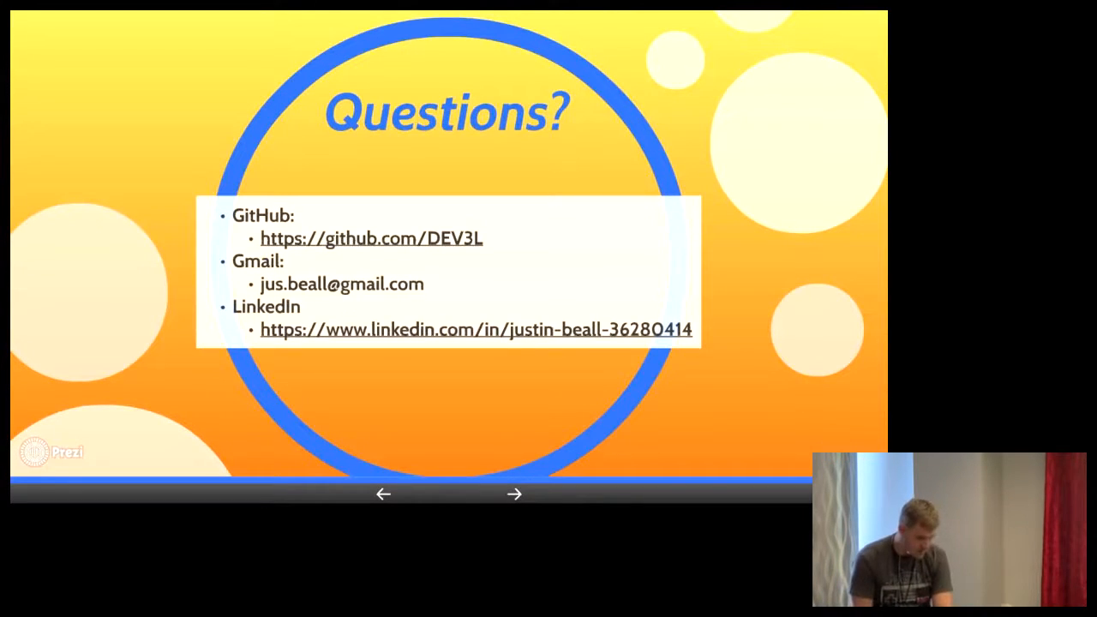
{"action": "mouse_move", "coordinate": [834, 72]}
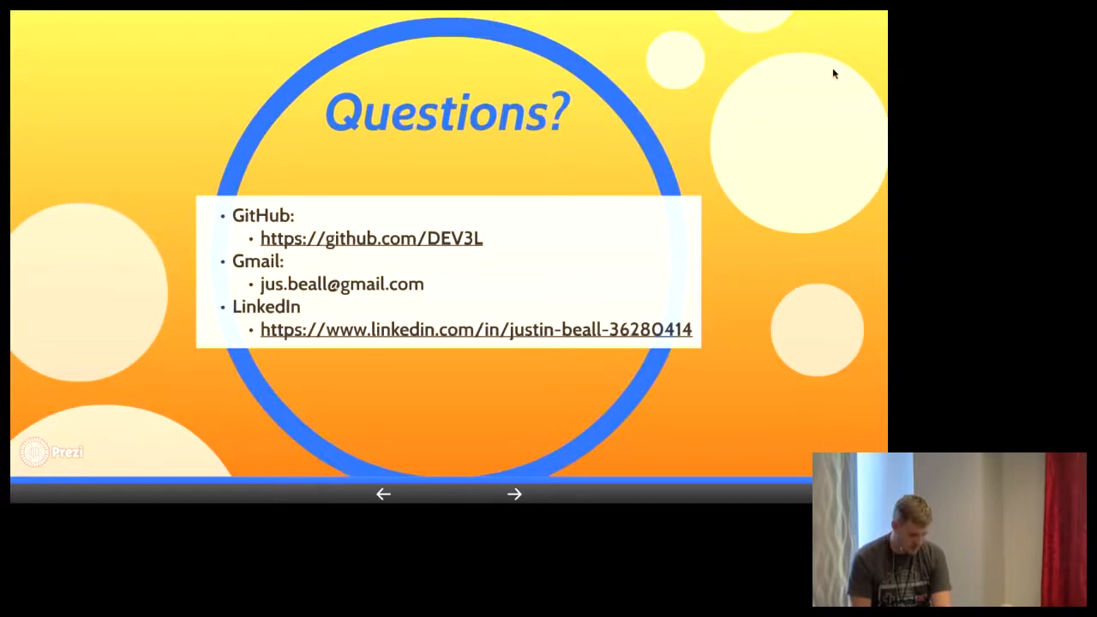
{"action": "mouse_move", "coordinate": [505, 187]}
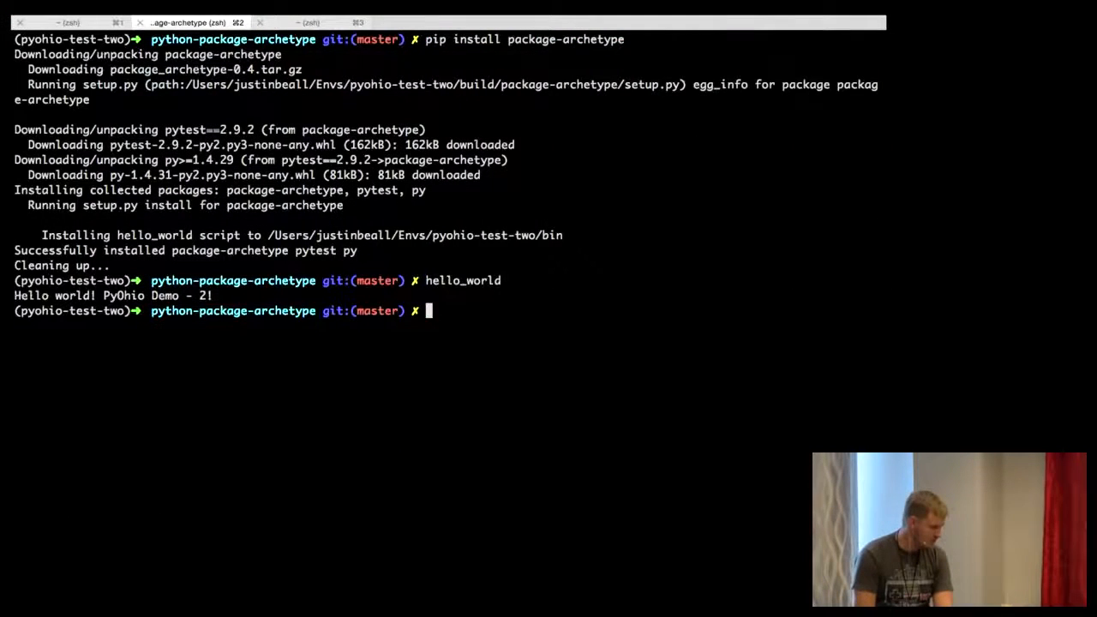
Step: List the project folder: LICENSE, README.md, dist, setup.py, setup.cfg
{"action": "type", "text": "ls"}
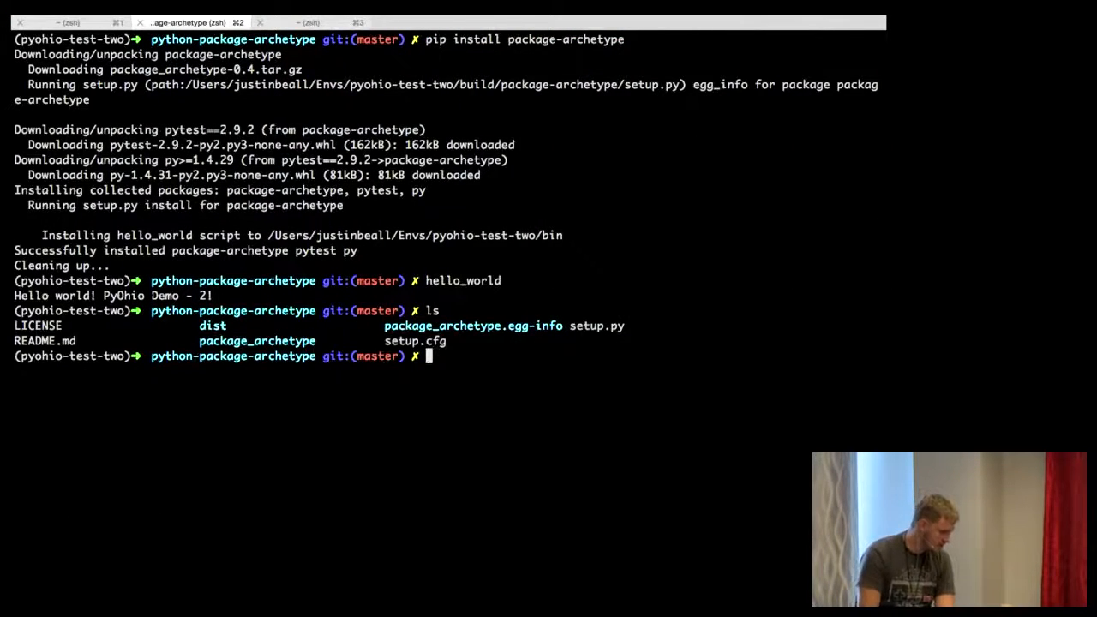